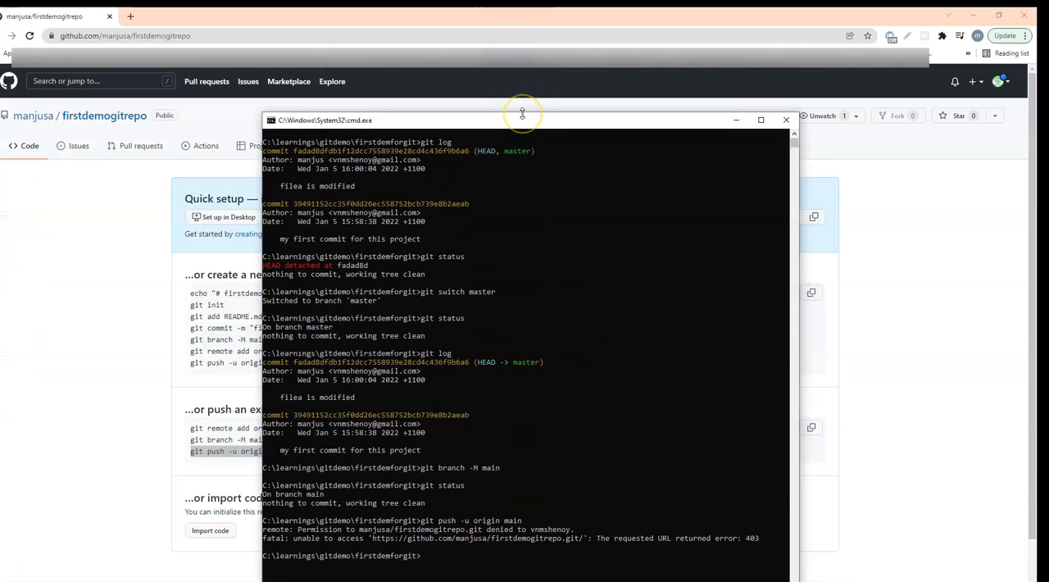
{"action": "mouse_move", "coordinate": [467, 540]}
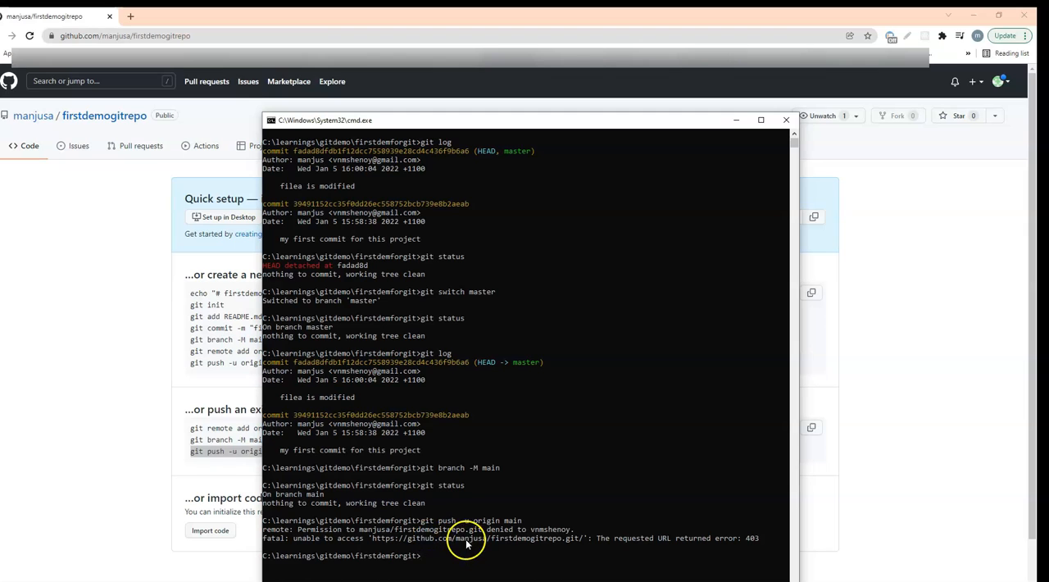
{"action": "mouse_move", "coordinate": [462, 541]}
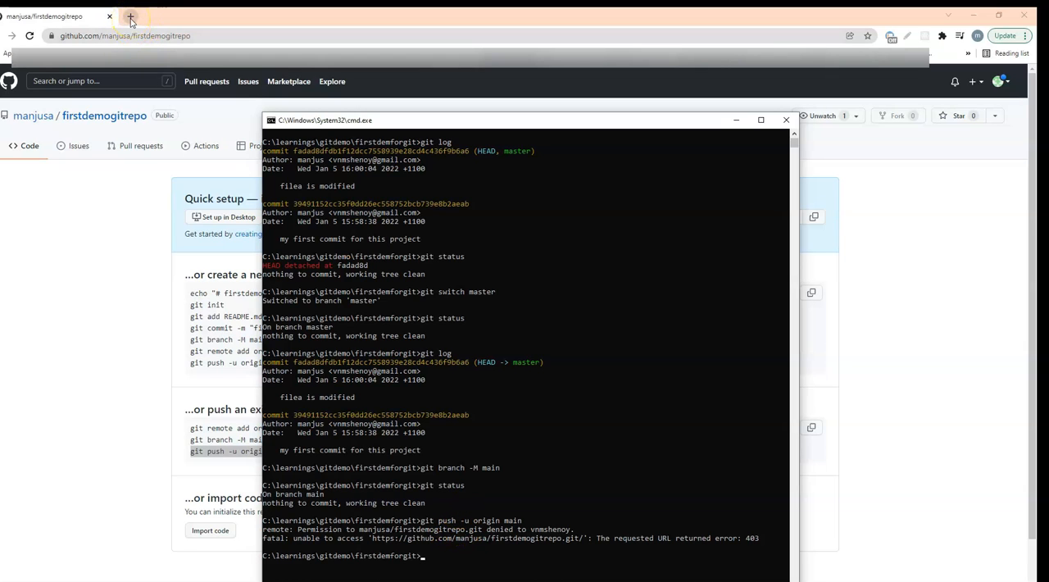
- Search 'github' in a new browser tab and land on the signed-in GitHub dashboard
{"action": "left_click", "coordinate": [131, 17]}
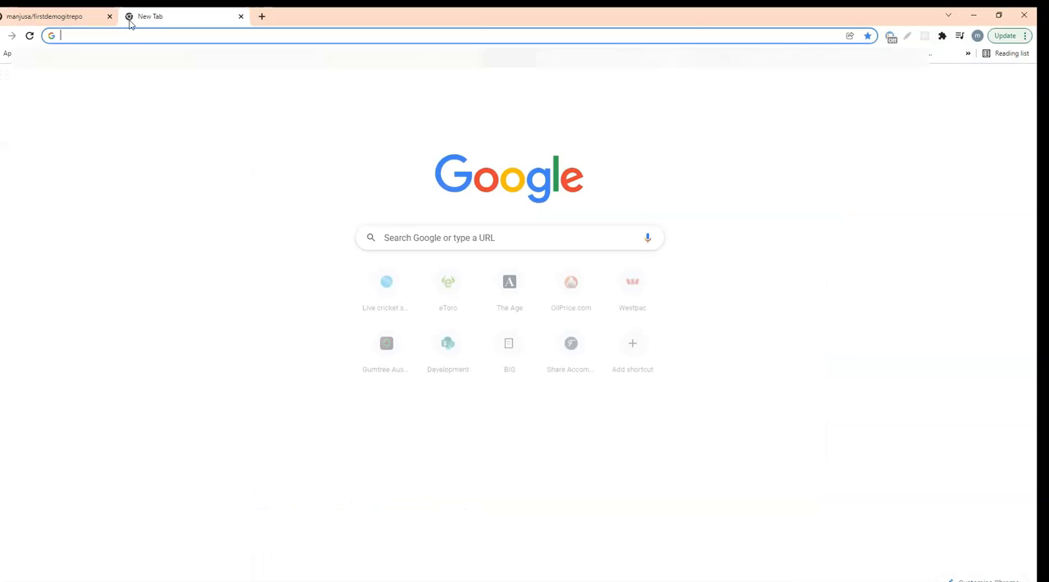
{"action": "type", "text": "github"}
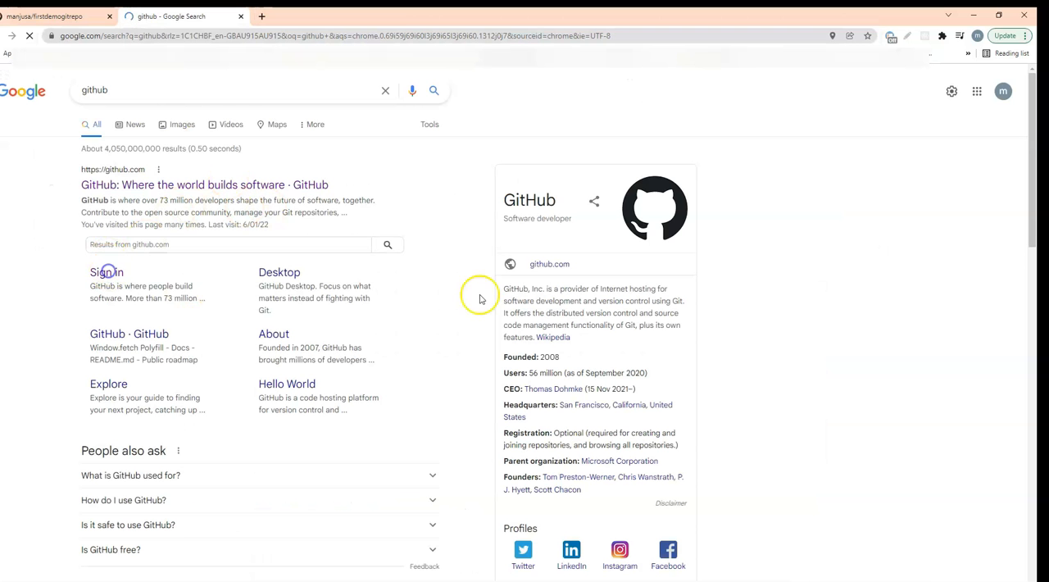
{"action": "left_click", "coordinate": [1000, 81]}
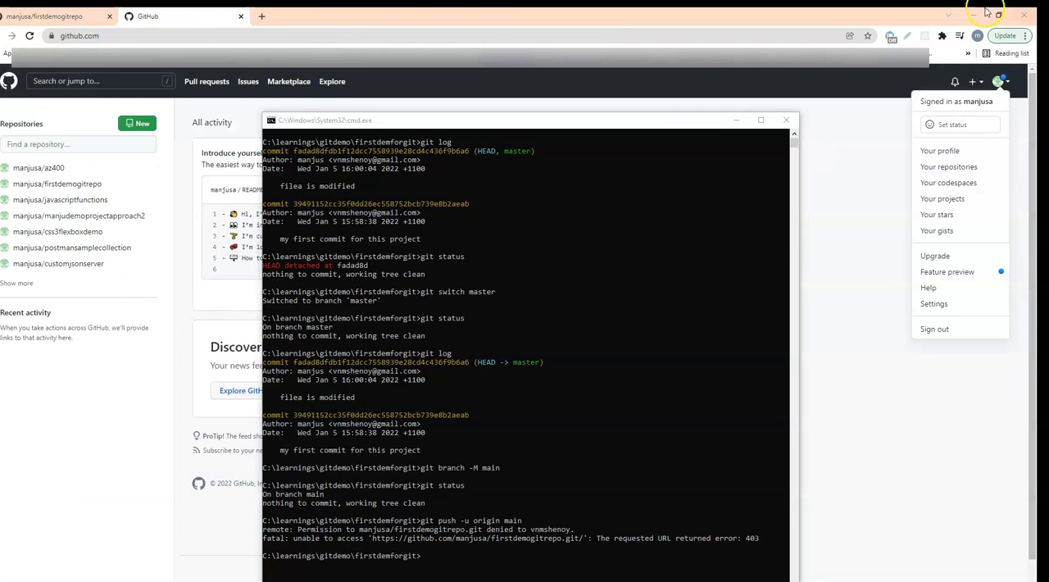
{"action": "mouse_move", "coordinate": [636, 128]}
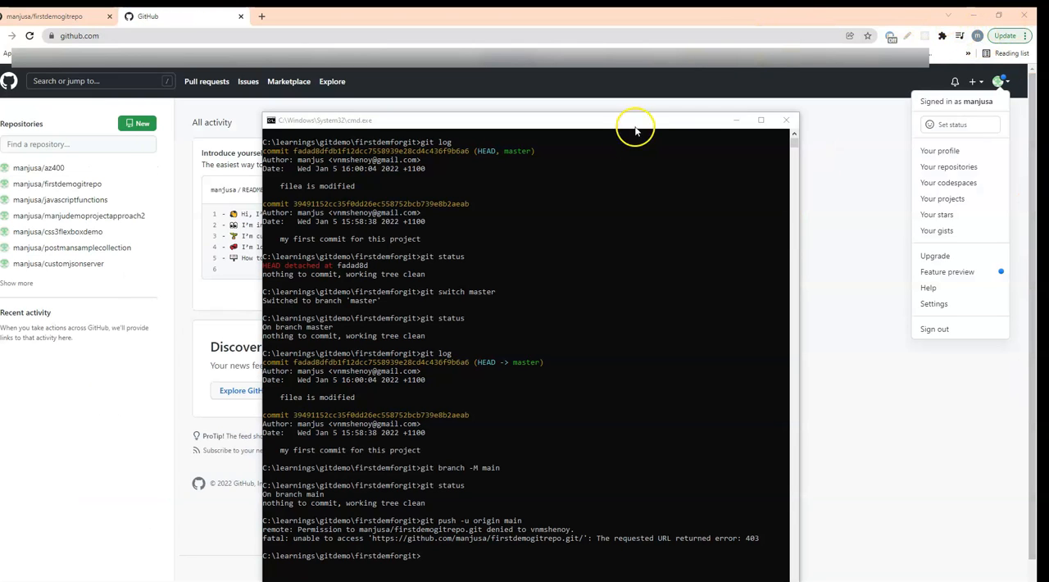
{"action": "mouse_move", "coordinate": [140, 518]}
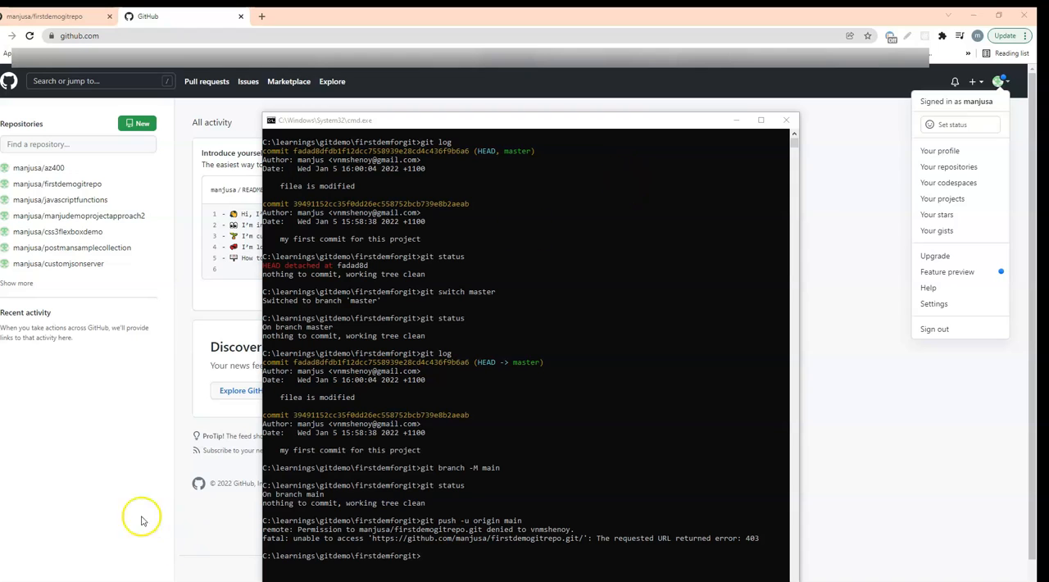
{"action": "mouse_move", "coordinate": [524, 528]}
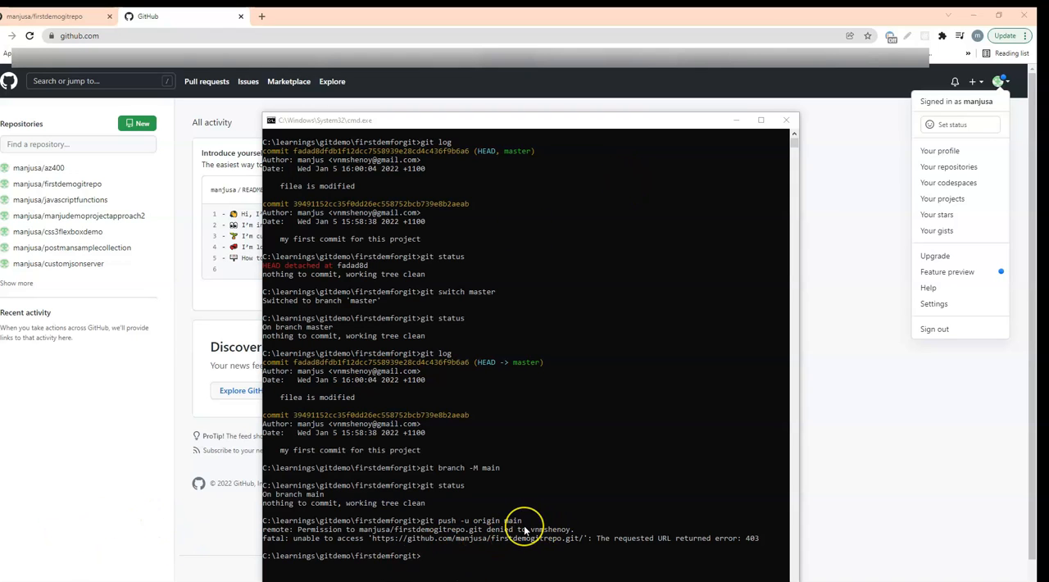
{"action": "mouse_move", "coordinate": [521, 528]}
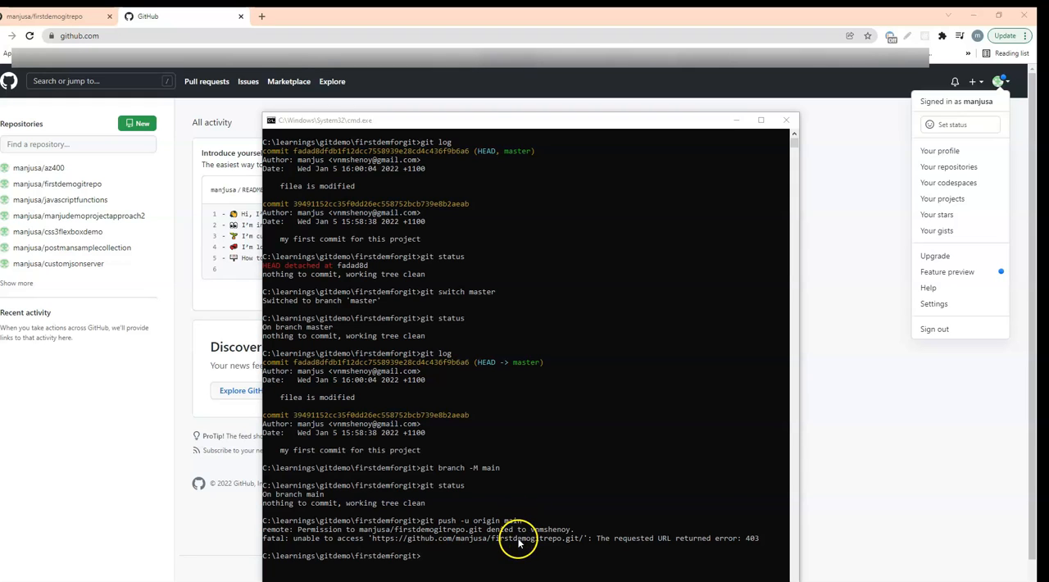
{"action": "mouse_move", "coordinate": [751, 492]}
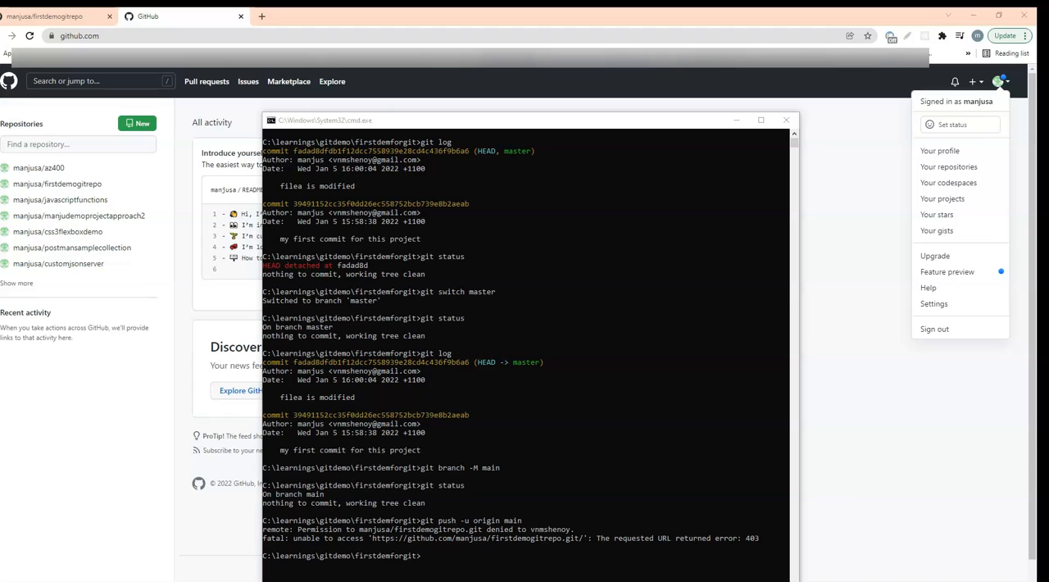
{"action": "mouse_move", "coordinate": [734, 276]}
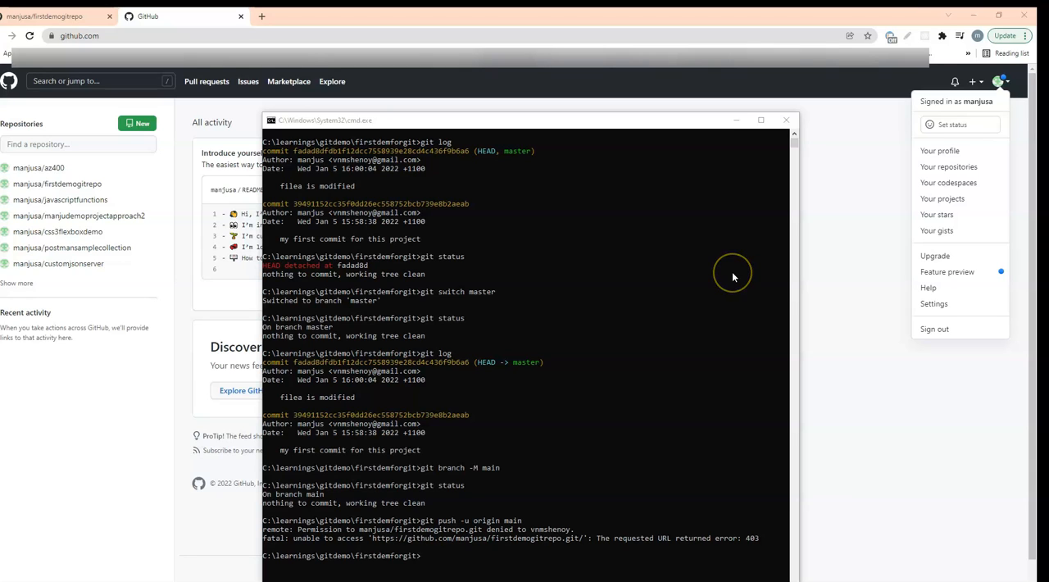
{"action": "mouse_move", "coordinate": [213, 323]}
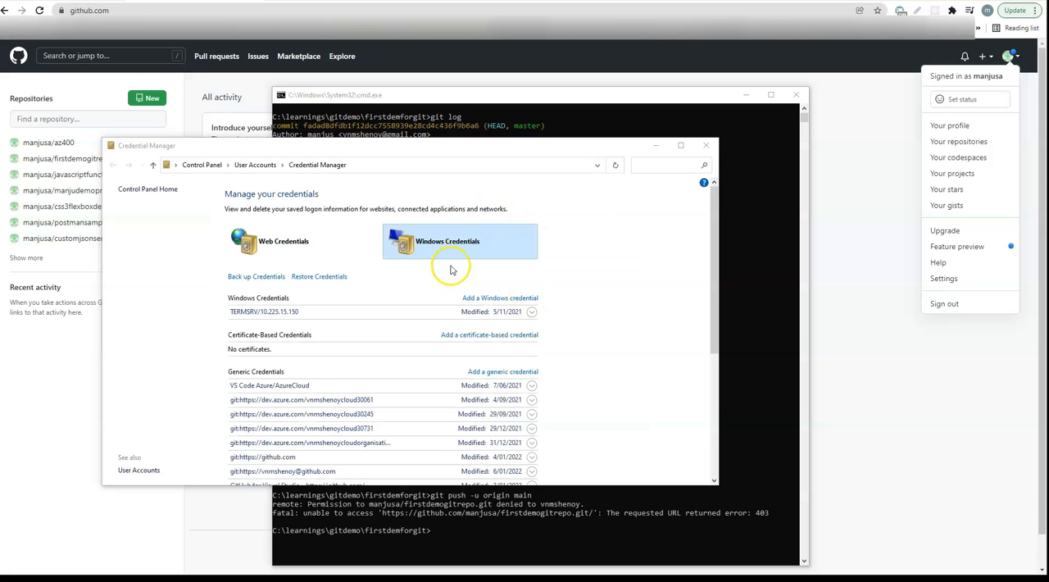
{"action": "mouse_move", "coordinate": [541, 331]}
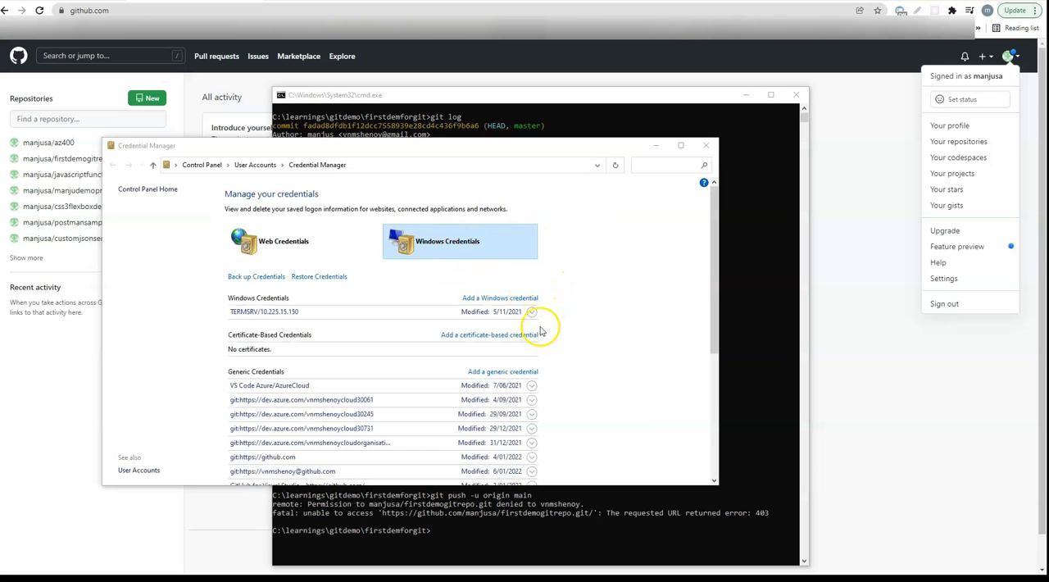
{"action": "mouse_move", "coordinate": [523, 354]}
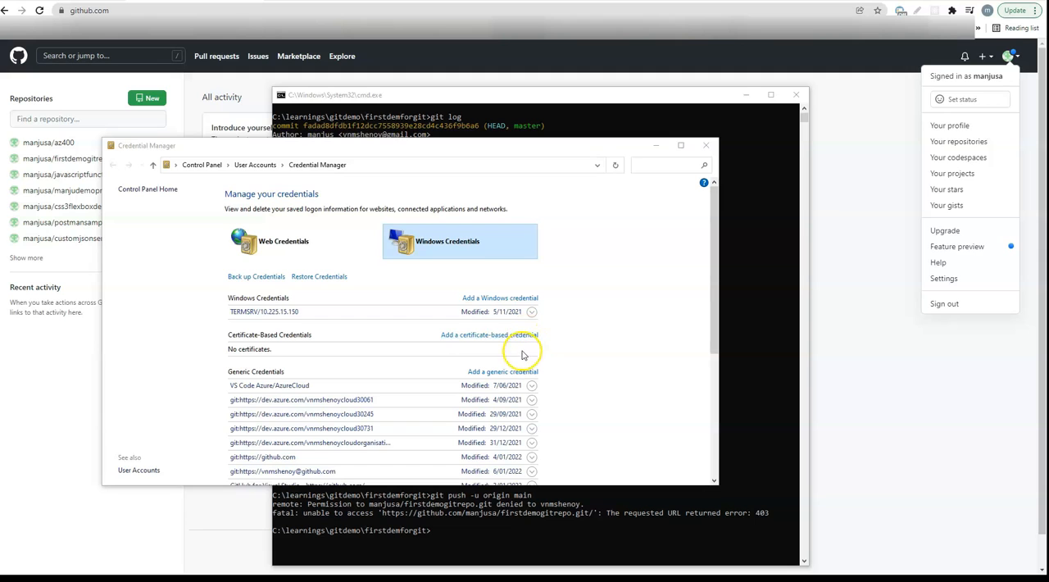
{"action": "left_click", "coordinate": [282, 470]}
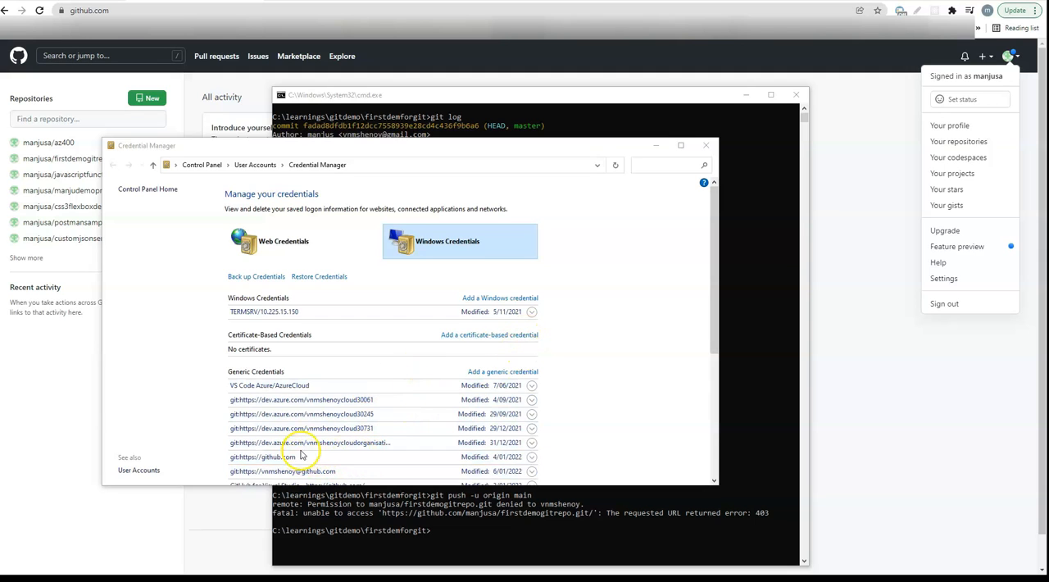
{"action": "left_click", "coordinate": [282, 456]}
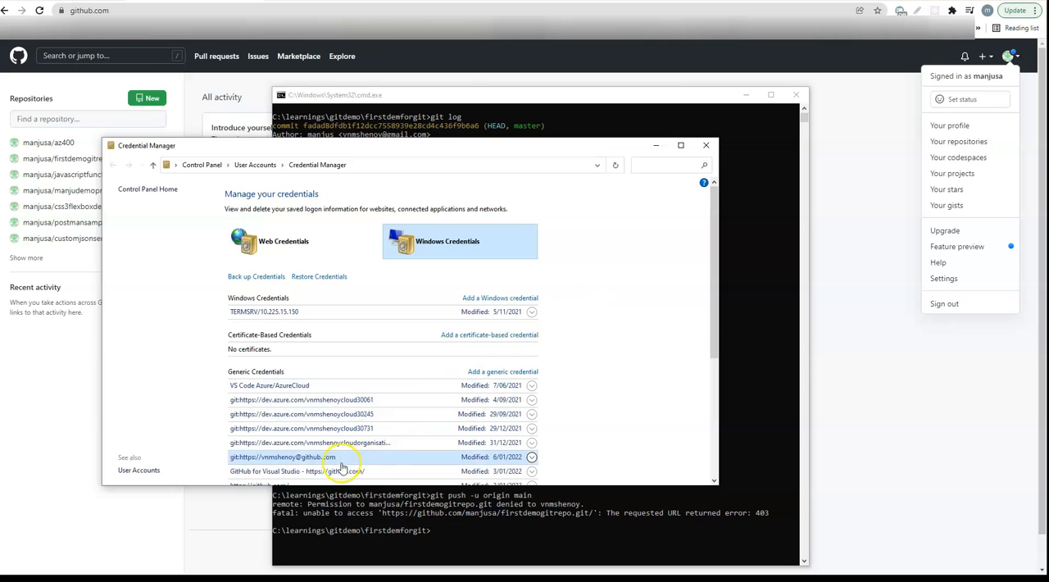
{"action": "left_click", "coordinate": [272, 475]}
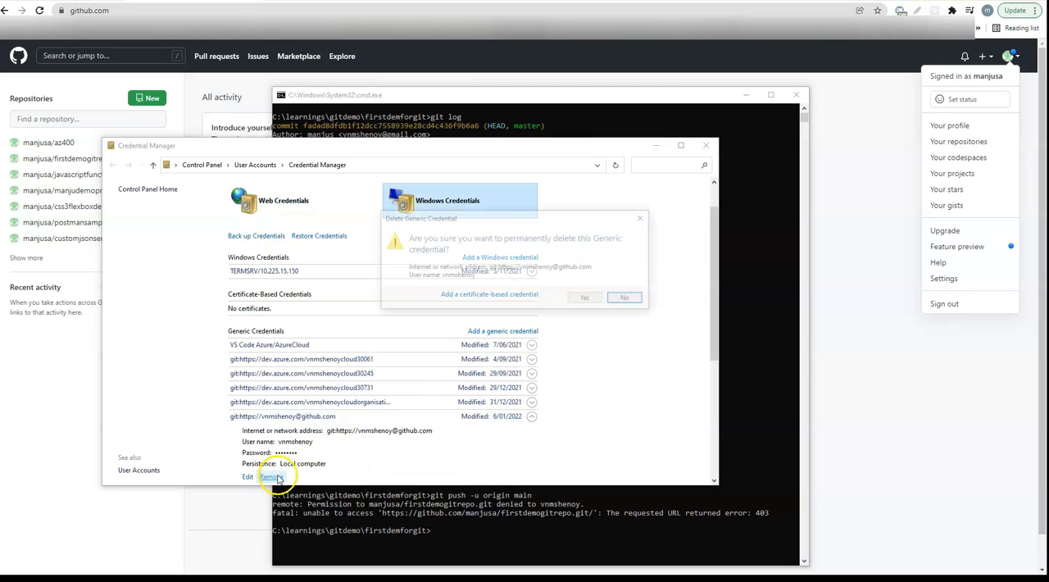
{"action": "left_click", "coordinate": [584, 297]}
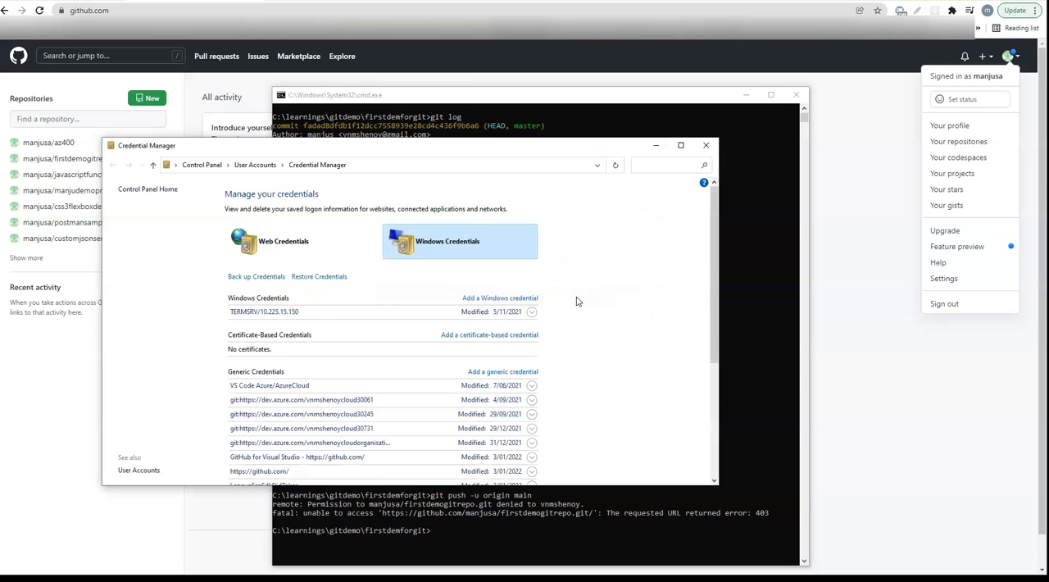
- Run 'git push -u origin main' again, now getting a GitHub sign-in prompt instead of 403
{"action": "left_click", "coordinate": [446, 531]}
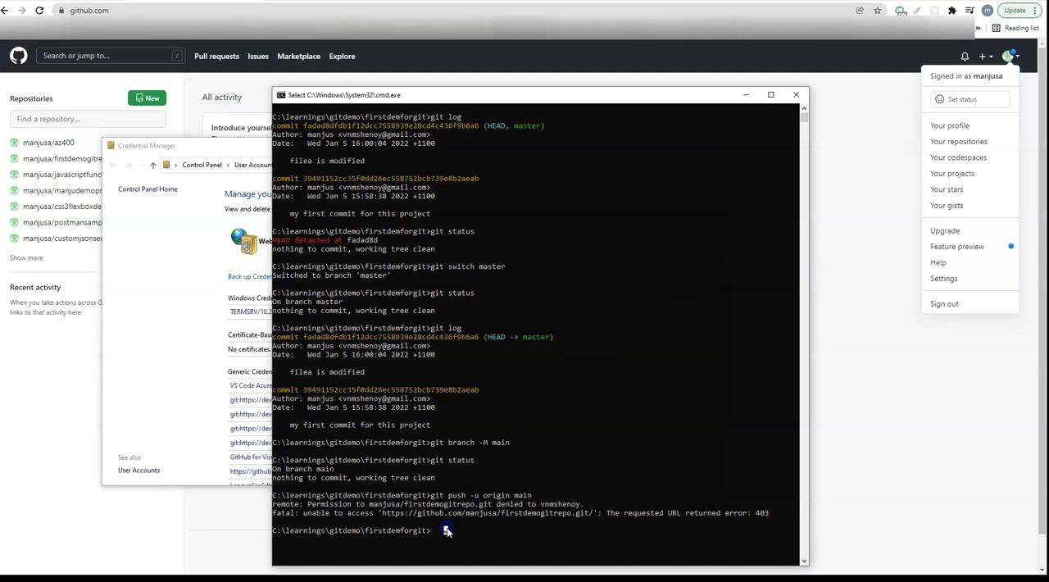
{"action": "type", "text": "git push -u origin main"}
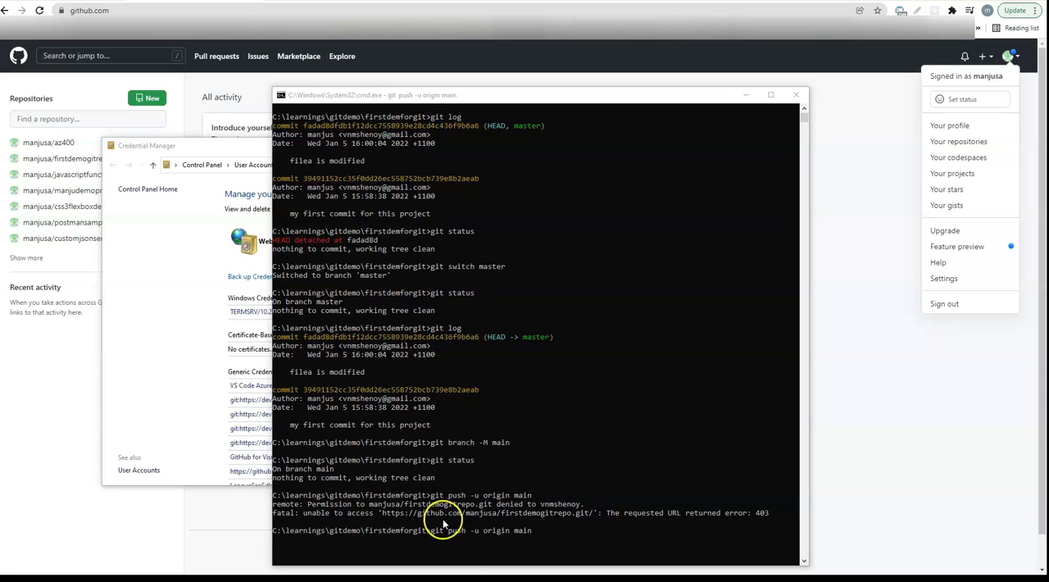
{"action": "left_click", "coordinate": [443, 521]}
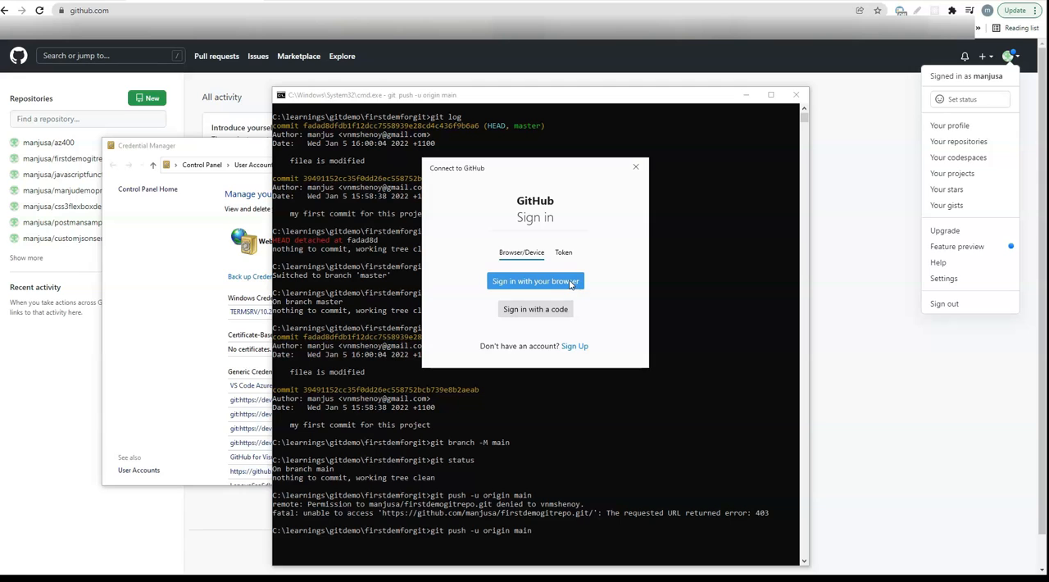
- Choose 'Sign in with your browser' in the Connect to GitHub dialog to authorize the push
{"action": "left_click", "coordinate": [534, 281]}
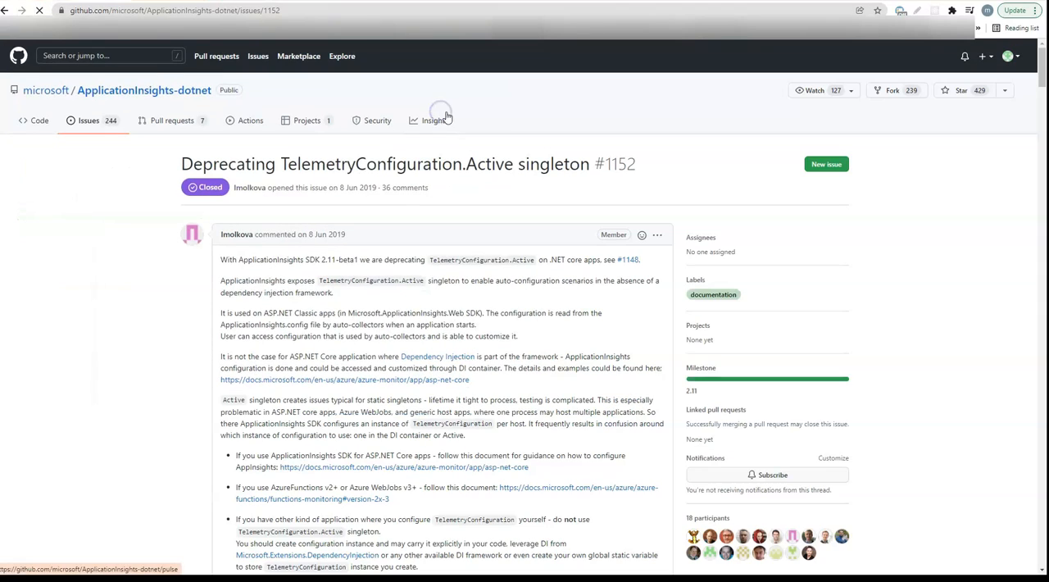
{"action": "left_click", "coordinate": [172, 10]}
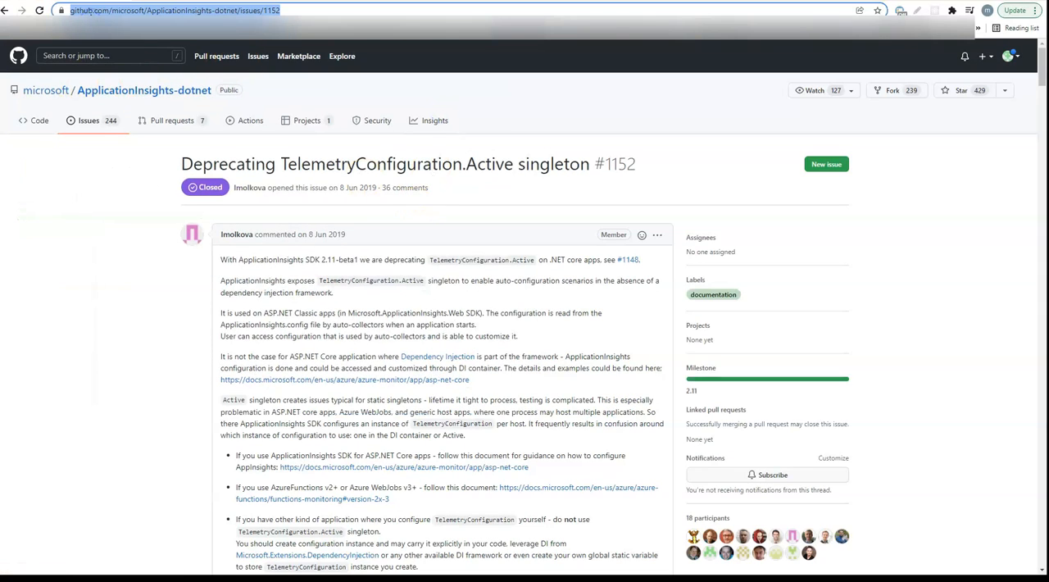
- Reach github.com via search, enter firstdemogitrepo and view filea.txt with commit 'filea is modified'
{"action": "left_click", "coordinate": [172, 9]}
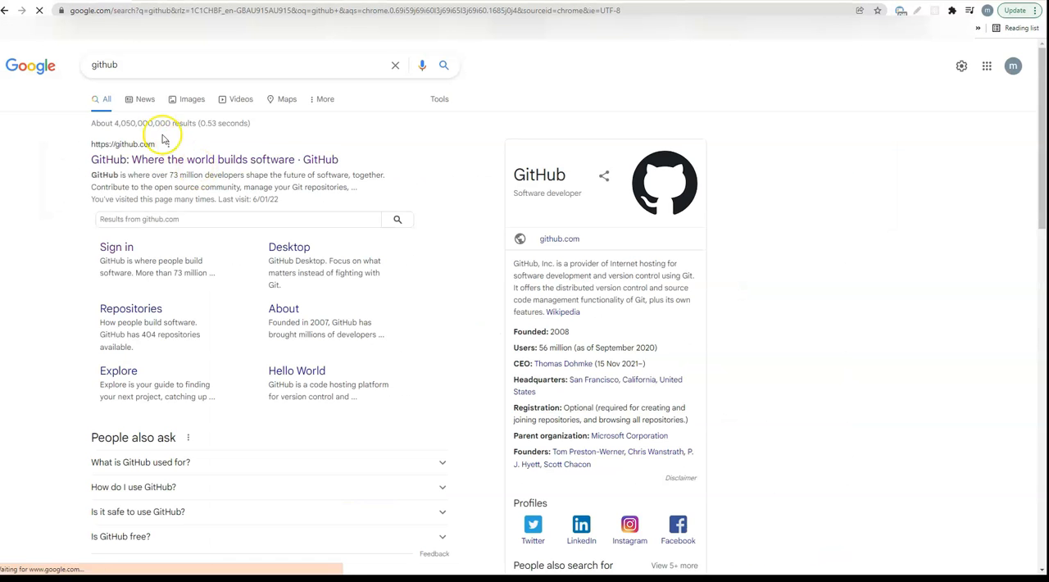
{"action": "left_click", "coordinate": [213, 159]}
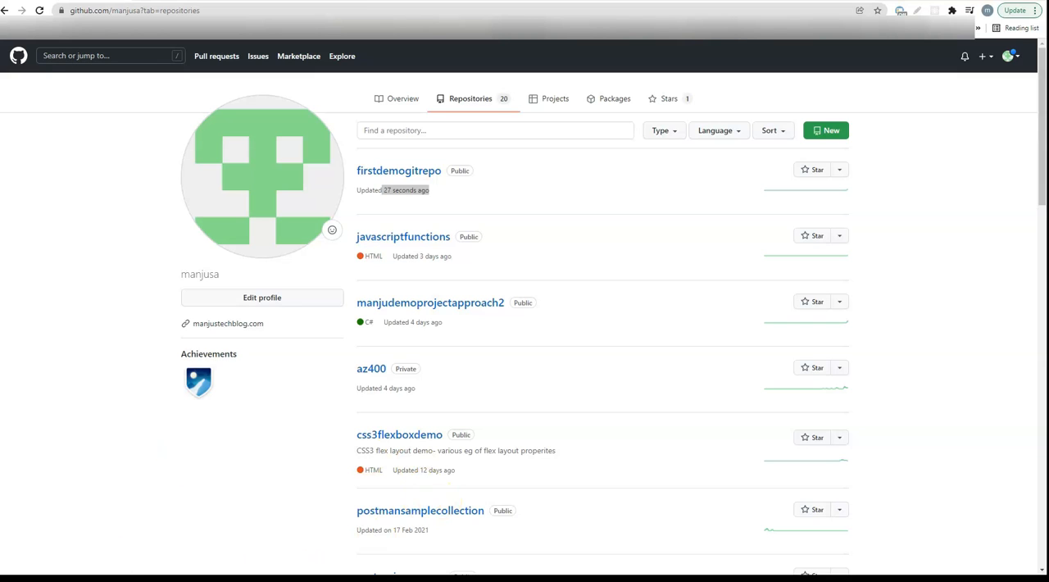
{"action": "left_click", "coordinate": [398, 170]}
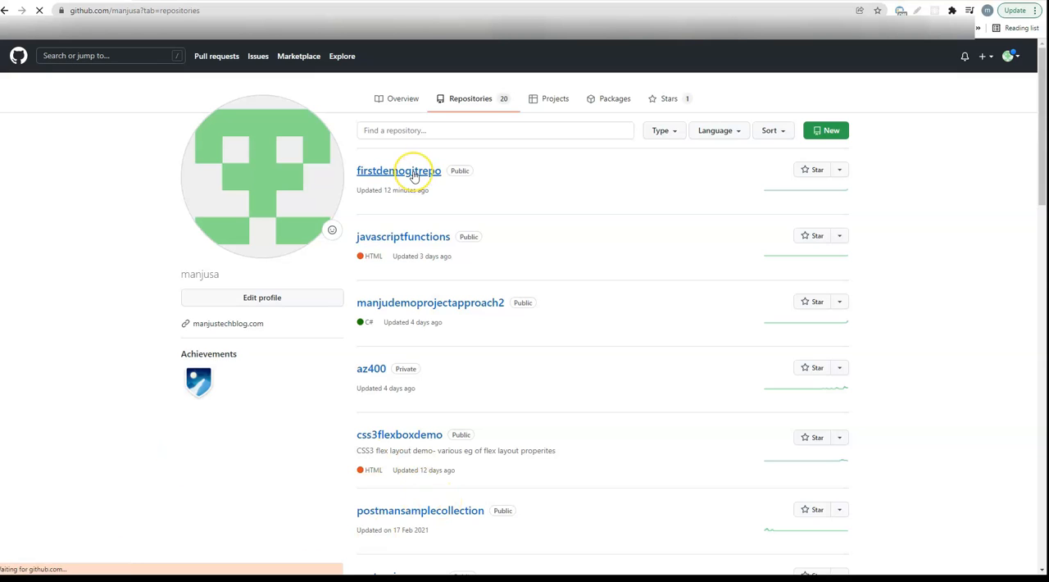
{"action": "left_click", "coordinate": [398, 170]}
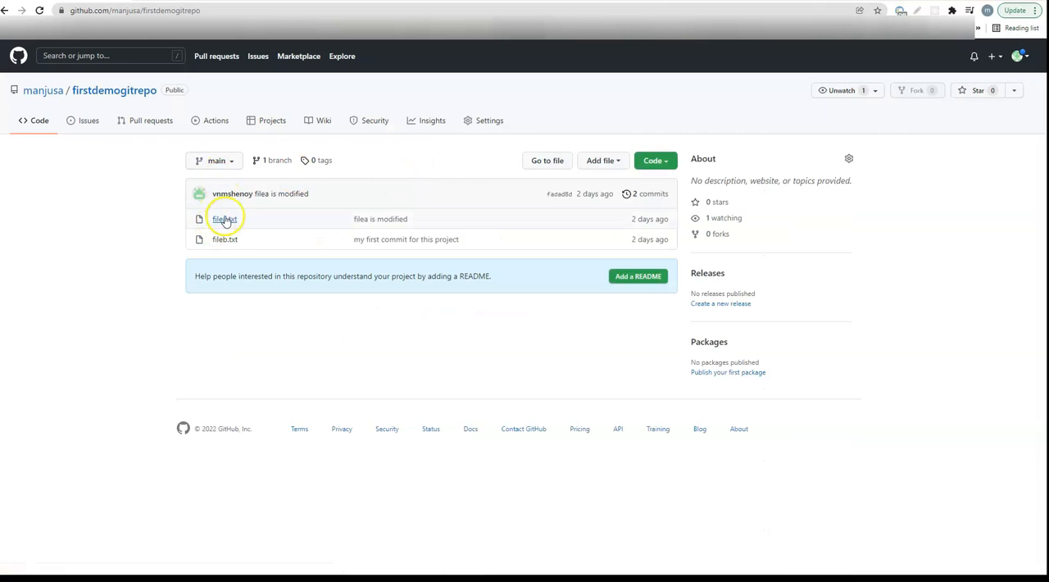
{"action": "left_click", "coordinate": [223, 220]}
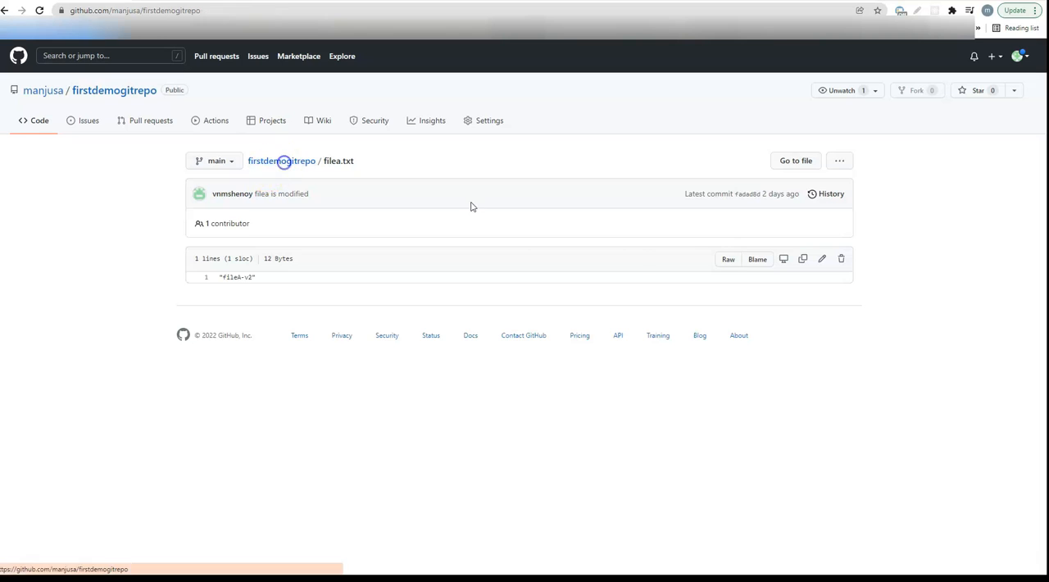
- Show firstdemogitrepo's '2 commits' history listing 'filea is modified' and 'my first commit for this project'
{"action": "left_click", "coordinate": [282, 161]}
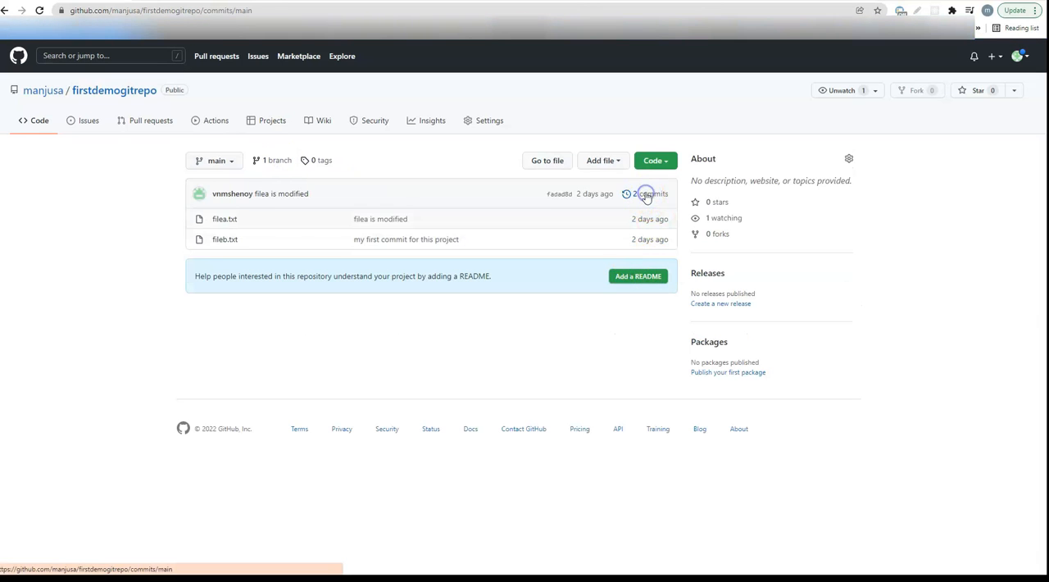
{"action": "left_click", "coordinate": [646, 193]}
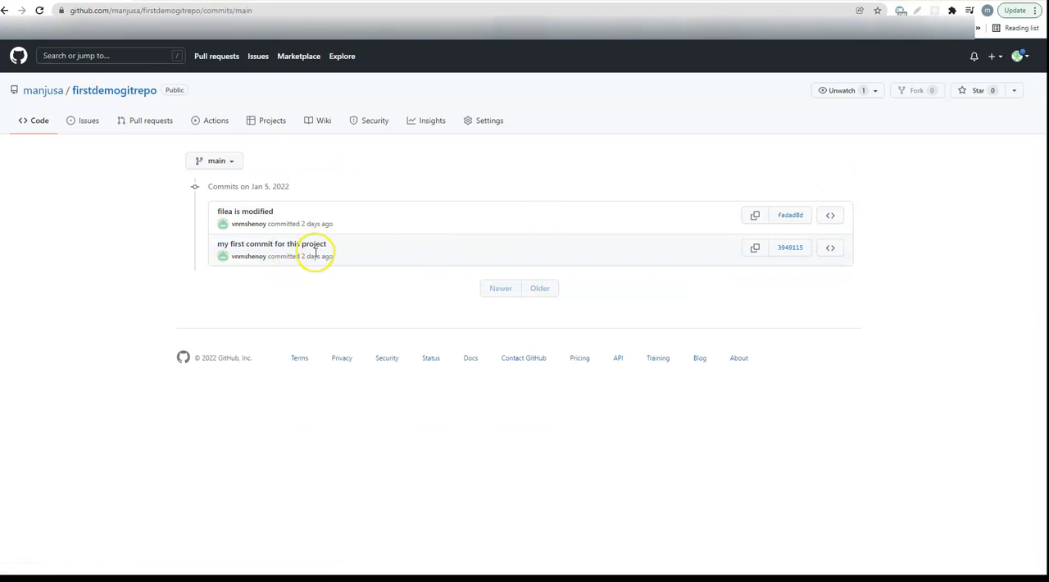
{"action": "mouse_move", "coordinate": [352, 250]}
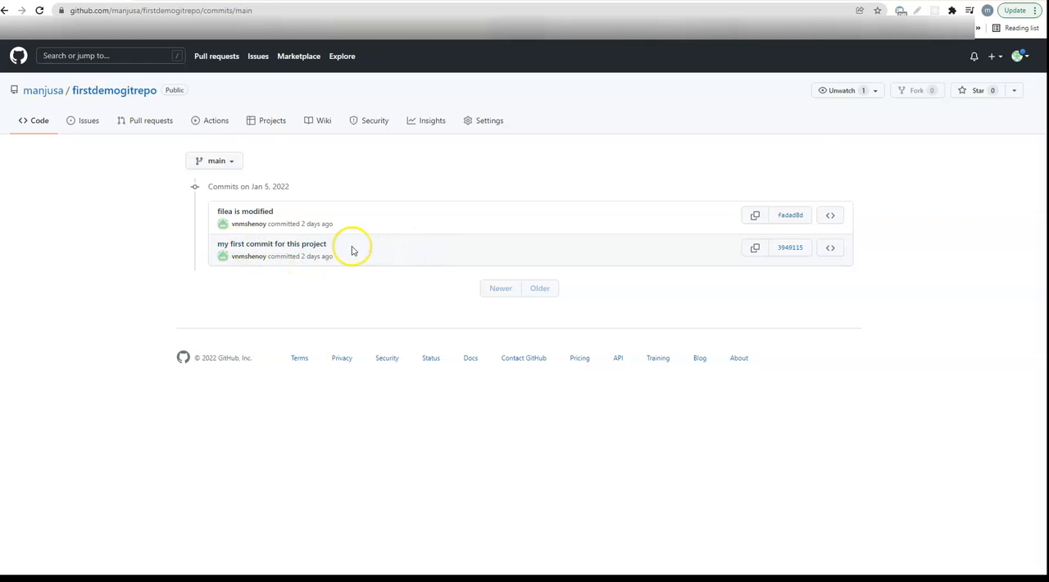
{"action": "mouse_move", "coordinate": [334, 219]}
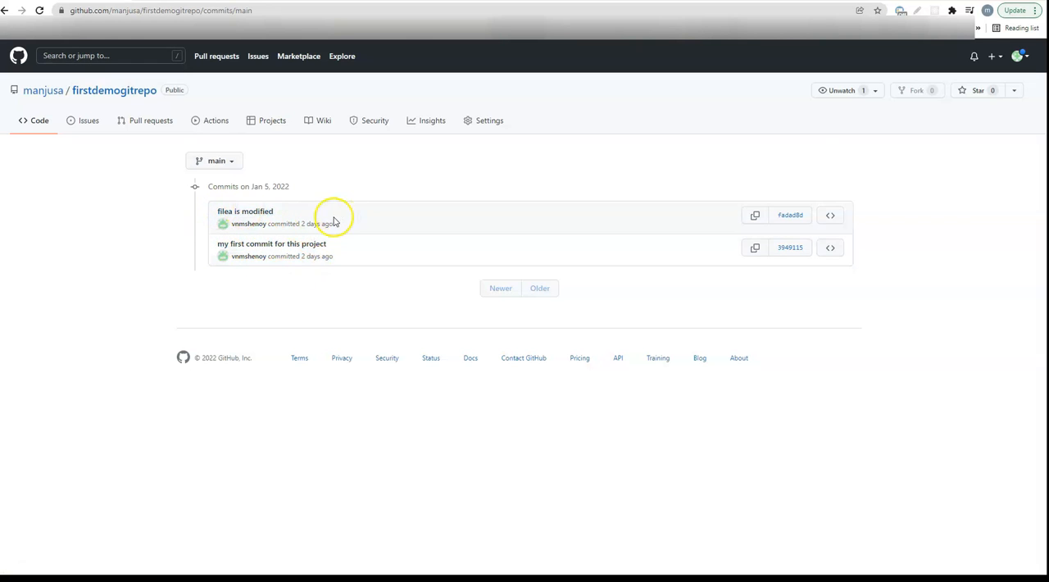